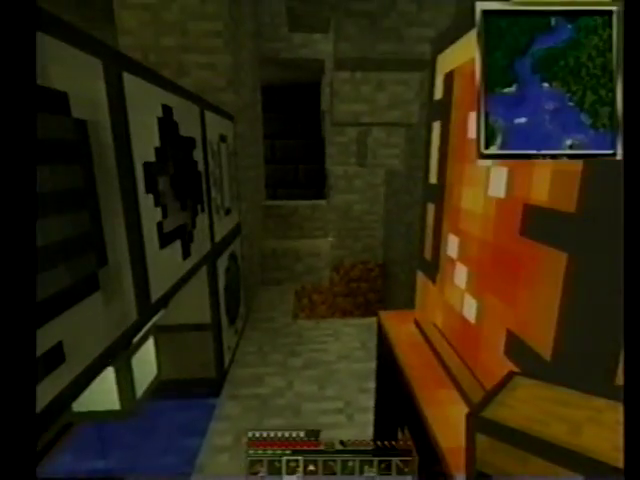
- Open the Tinker Table repair screen beside the chest between the white pillars
{"action": "key", "text": "e"}
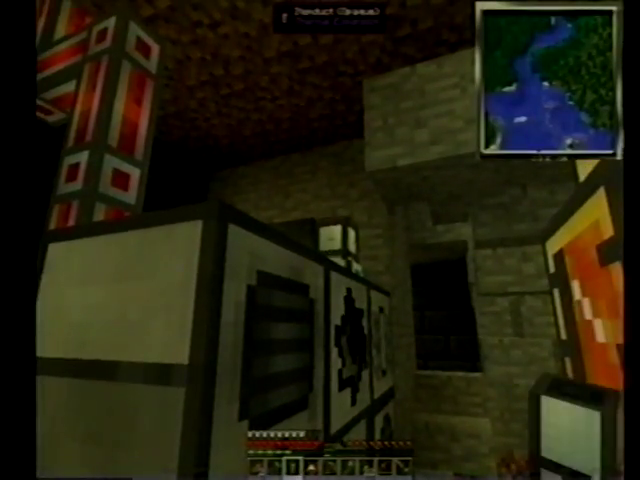
{"action": "mouse_move", "coordinate": [320, 240]}
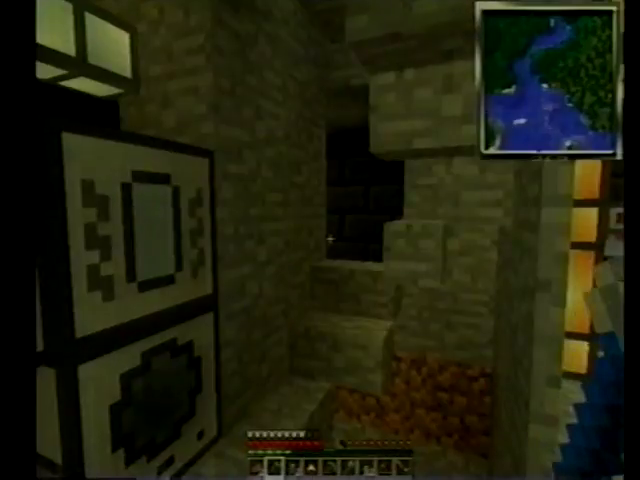
{"action": "mouse_move", "coordinate": [320, 240]}
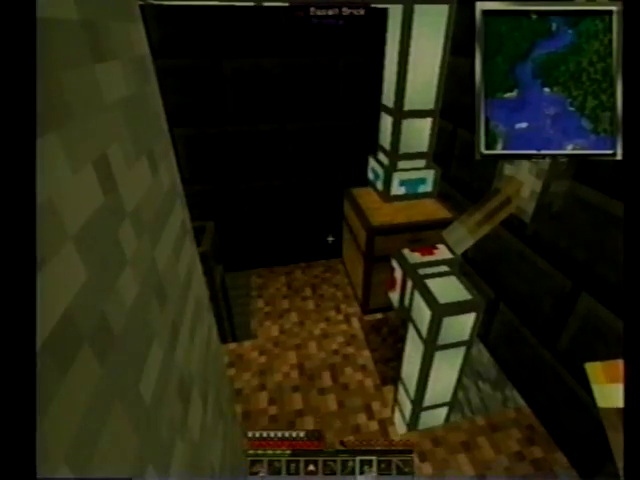
{"action": "mouse_move", "coordinate": [320, 240]}
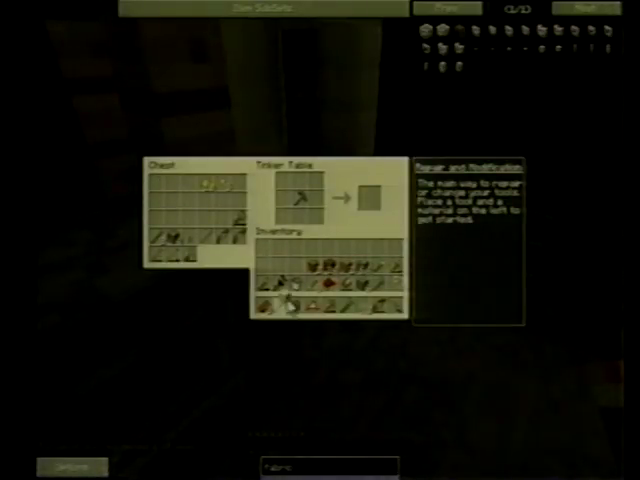
{"action": "mouse_move", "coordinate": [316, 262]}
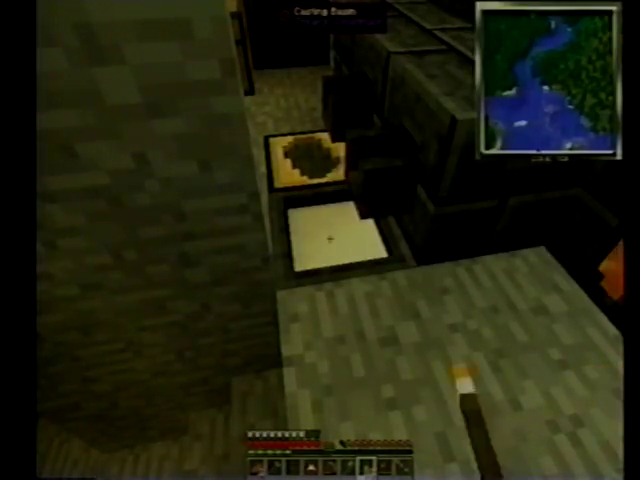
- Close the inventory screen and move into the stone-floored workstation room
{"action": "key", "text": "e"}
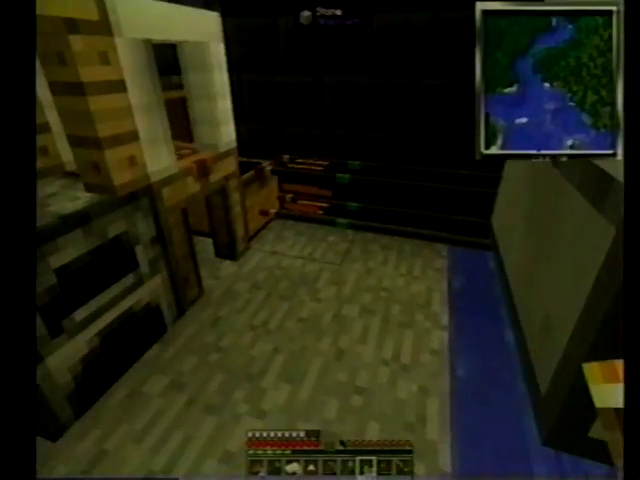
{"action": "mouse_move", "coordinate": [320, 240]}
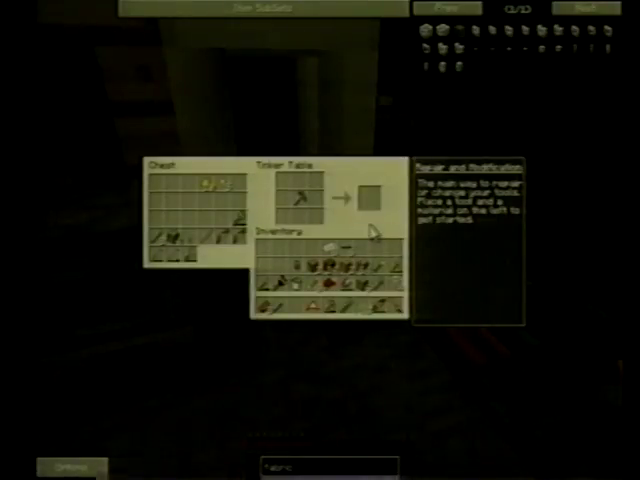
- Exit the current screen to return to the Tinker Table for the pickaxe repair
{"action": "key", "text": "Escape"}
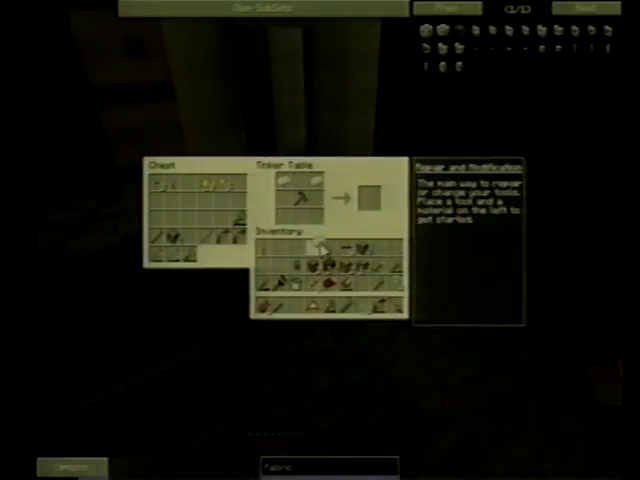
{"action": "mouse_move", "coordinate": [277, 250]}
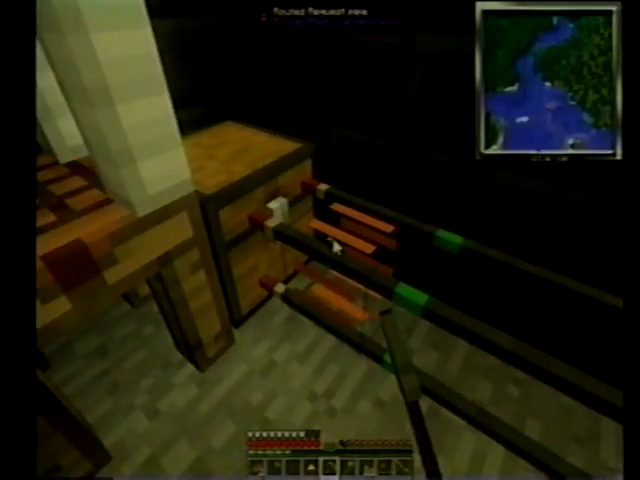
{"action": "mouse_move", "coordinate": [320, 240]}
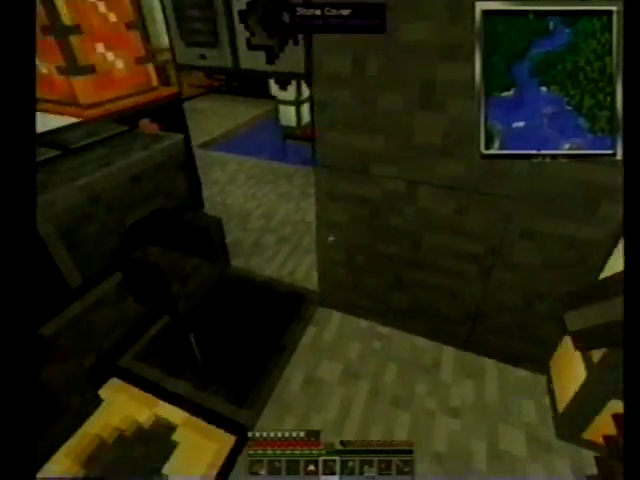
{"action": "mouse_move", "coordinate": [320, 240]}
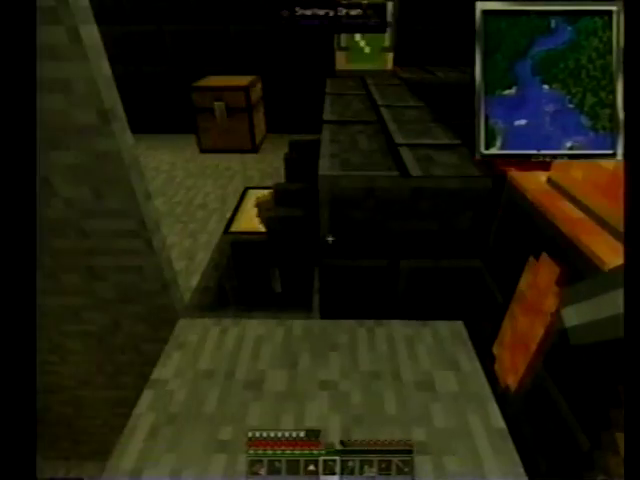
{"action": "mouse_move", "coordinate": [320, 240]}
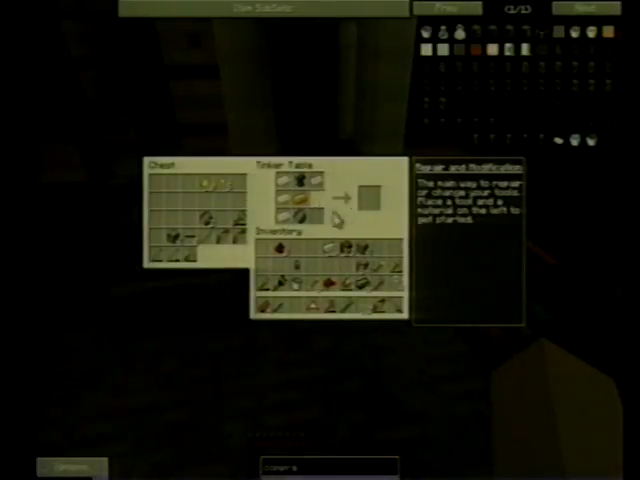
{"action": "key", "text": "Escape"}
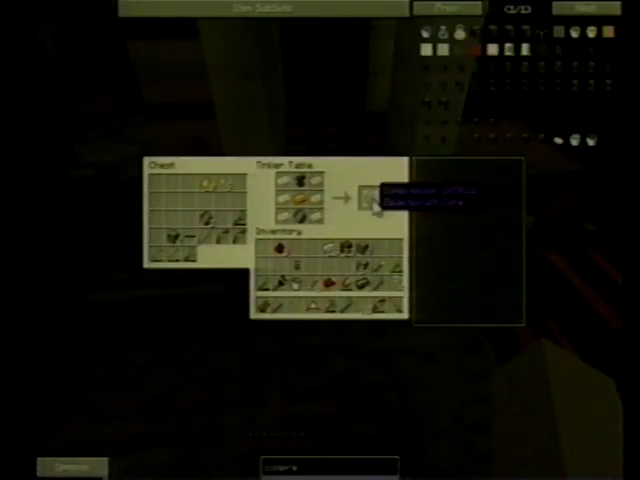
{"action": "key", "text": "Escape"}
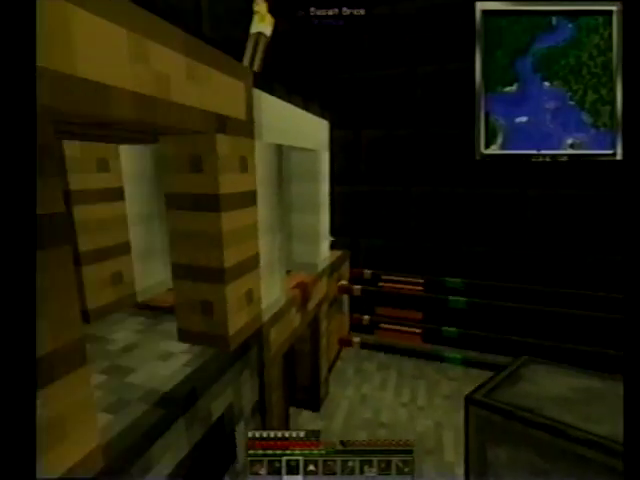
{"action": "mouse_move", "coordinate": [320, 240]}
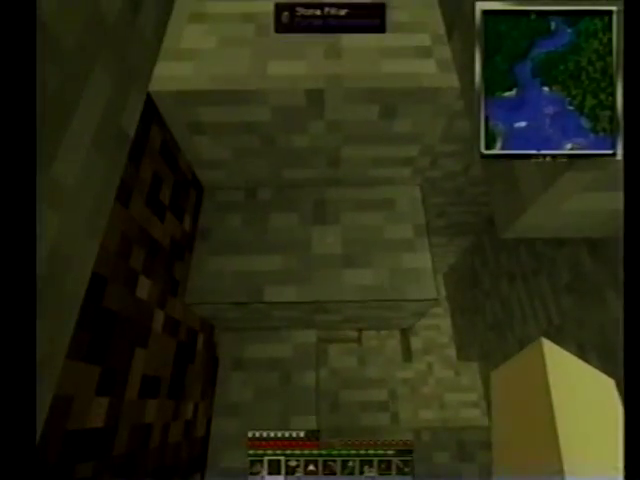
{"action": "mouse_move", "coordinate": [320, 240]}
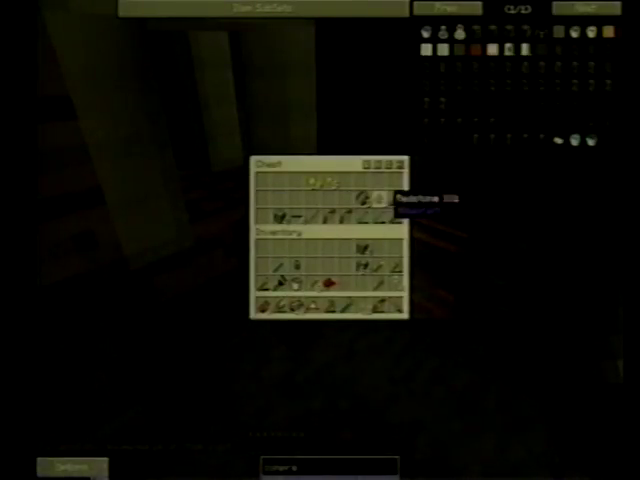
- Close the chest screen and continue into the dark patterned-floor room
{"action": "key", "text": "Escape"}
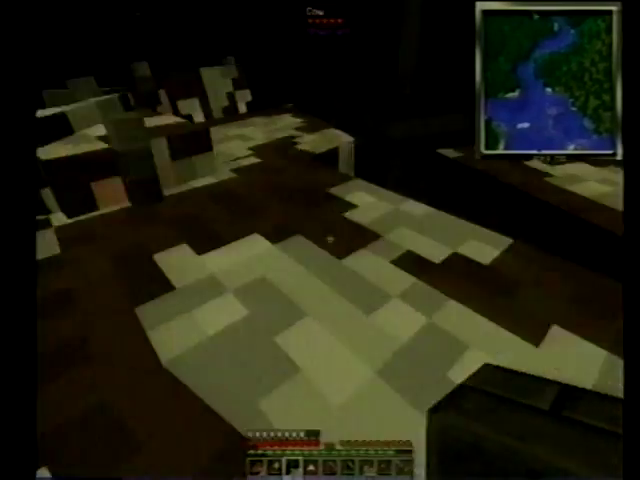
{"action": "mouse_move", "coordinate": [320, 240]}
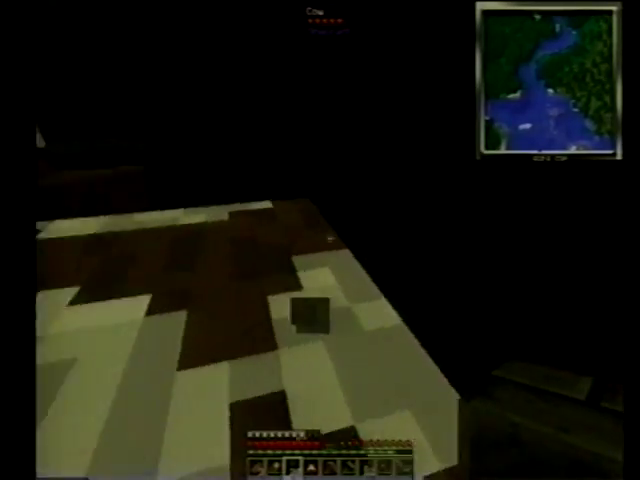